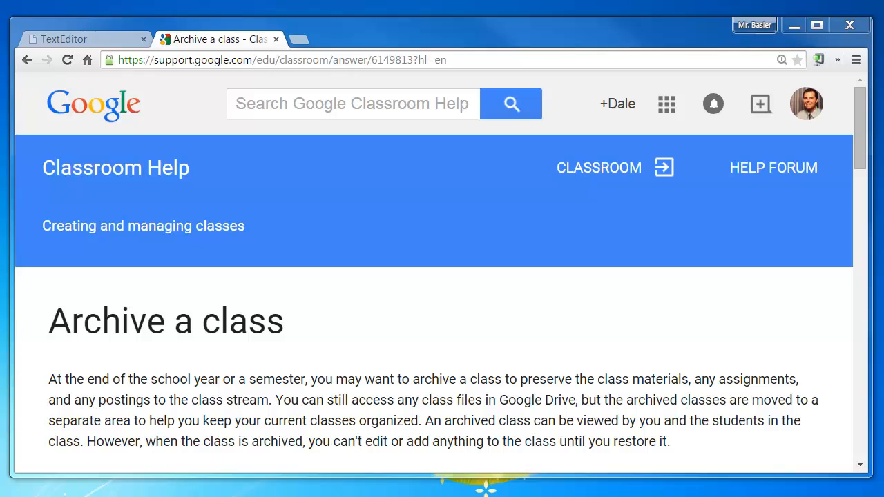
mouse_move(771, 417)
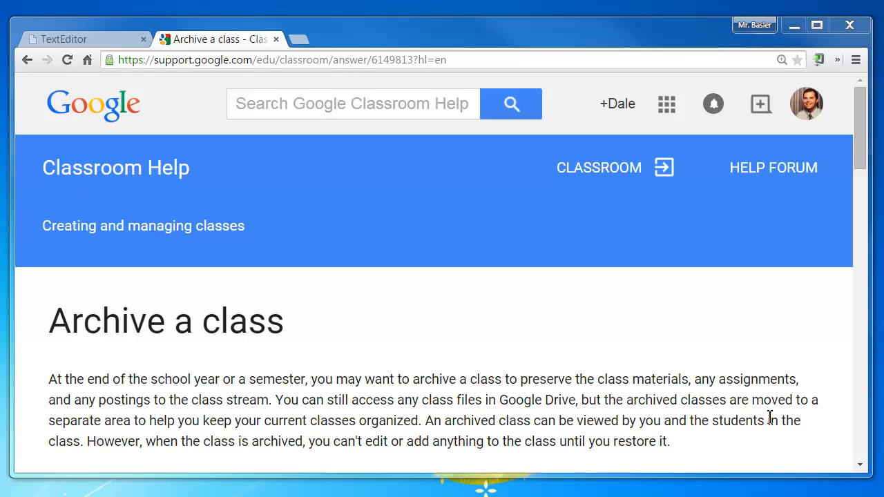
mouse_move(781, 439)
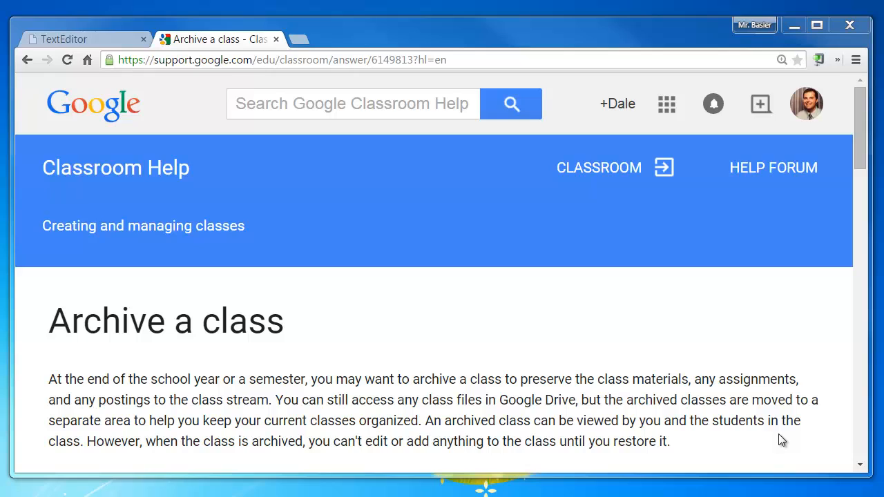
mouse_move(786, 445)
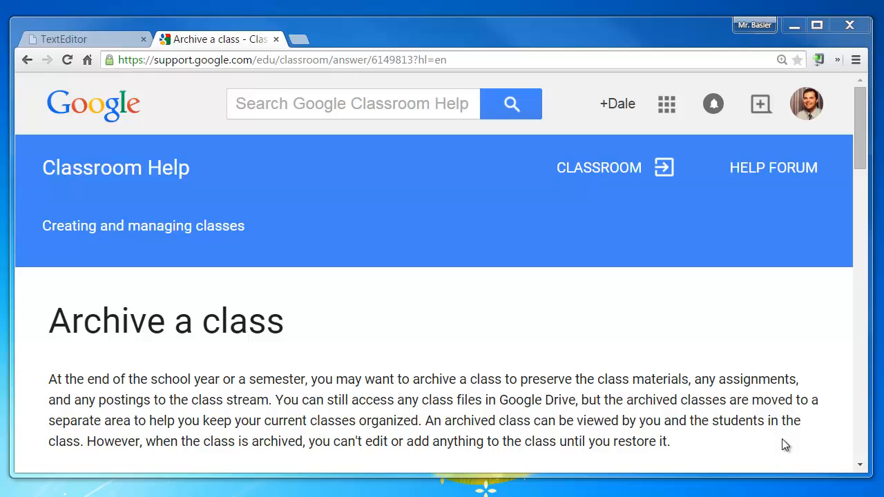
Navigate the browser to classroom.google.com to show the list of classes
click(64, 38)
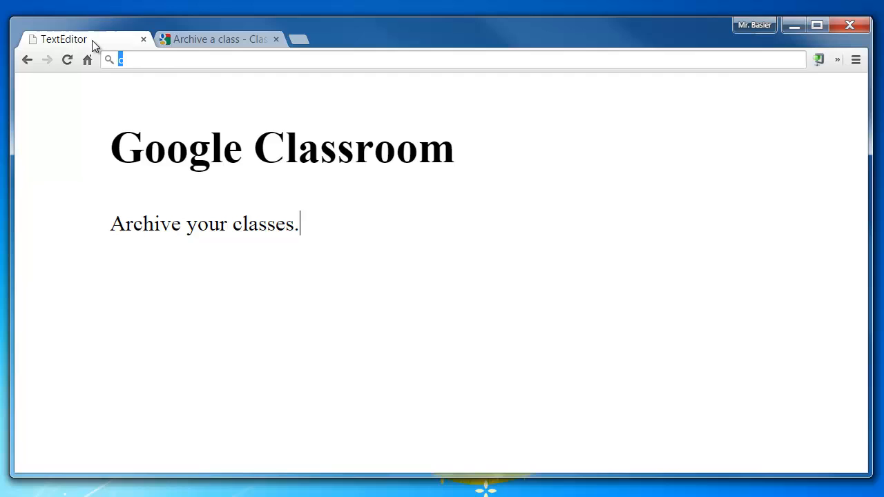
mouse_move(244, 66)
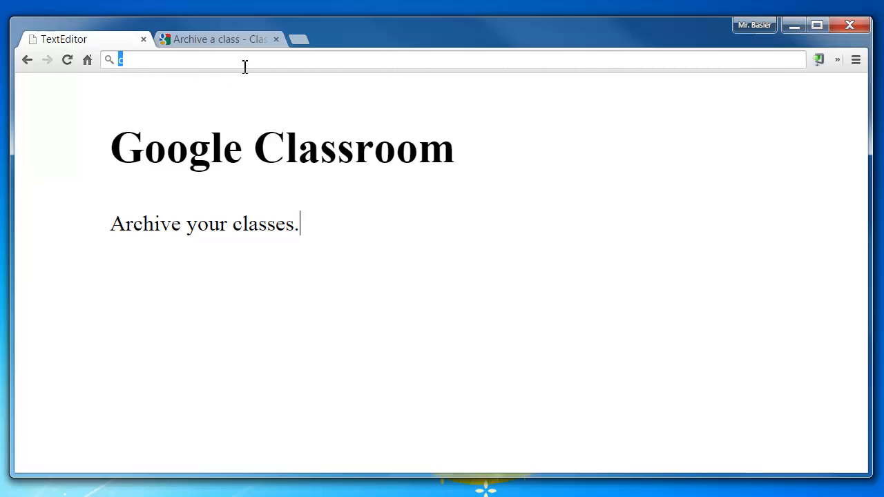
text(classroom.google.com/h)
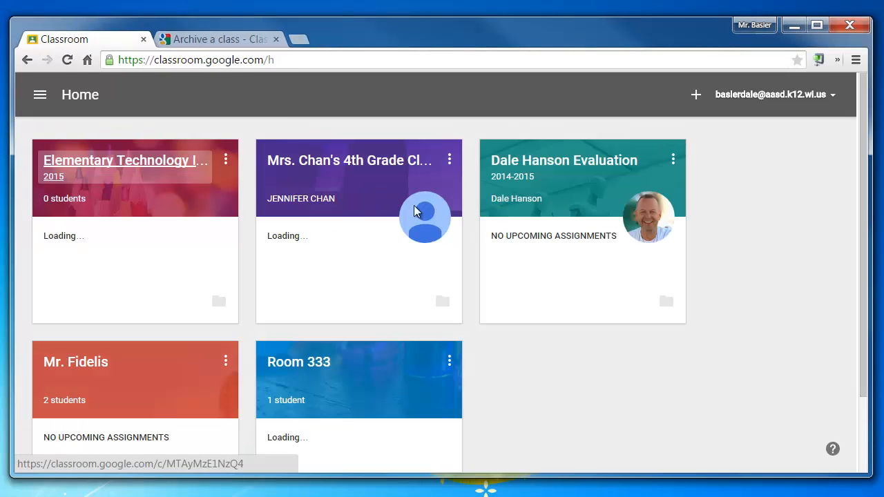
scroll(down, 3)
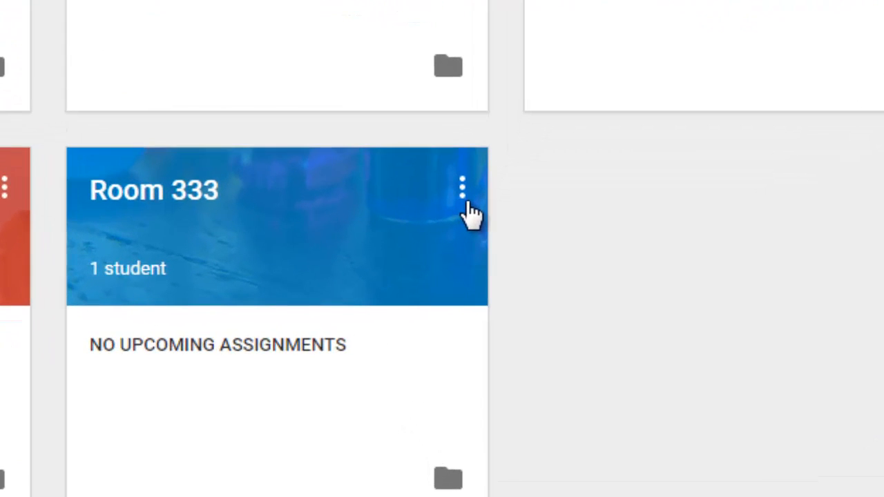
mouse_move(297, 297)
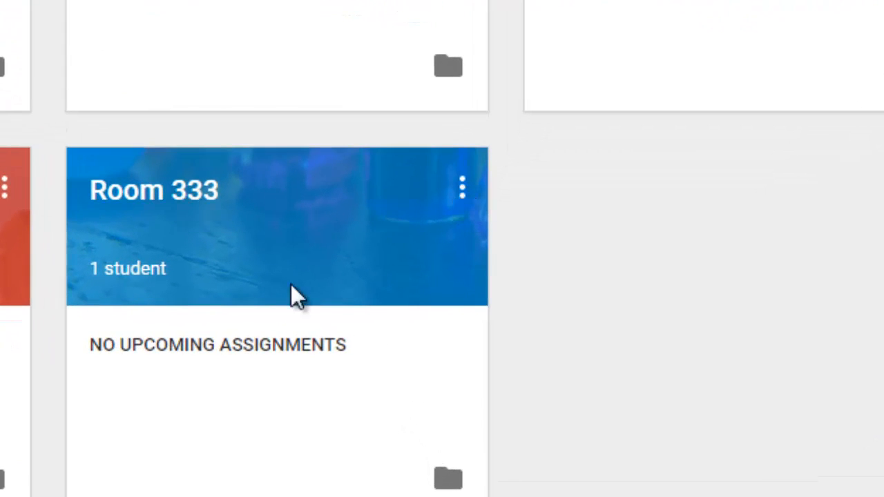
Archive the Room 333 class from its card menu and confirm the archive
click(462, 186)
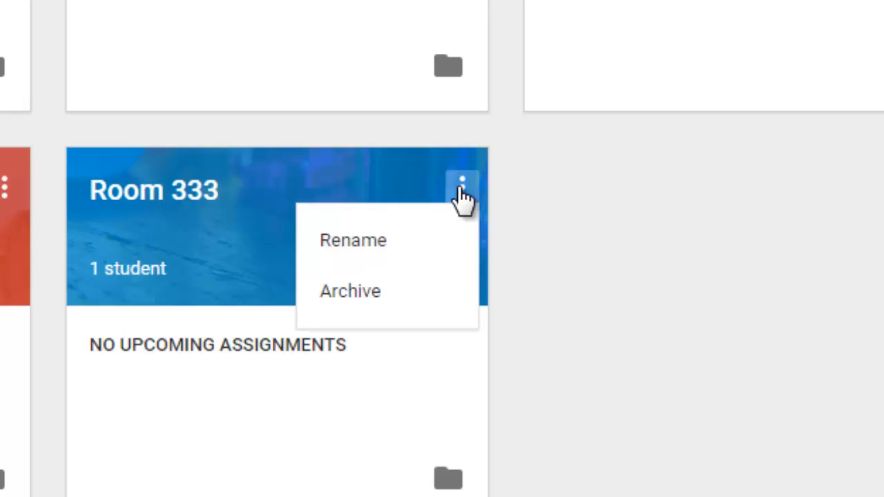
click(351, 290)
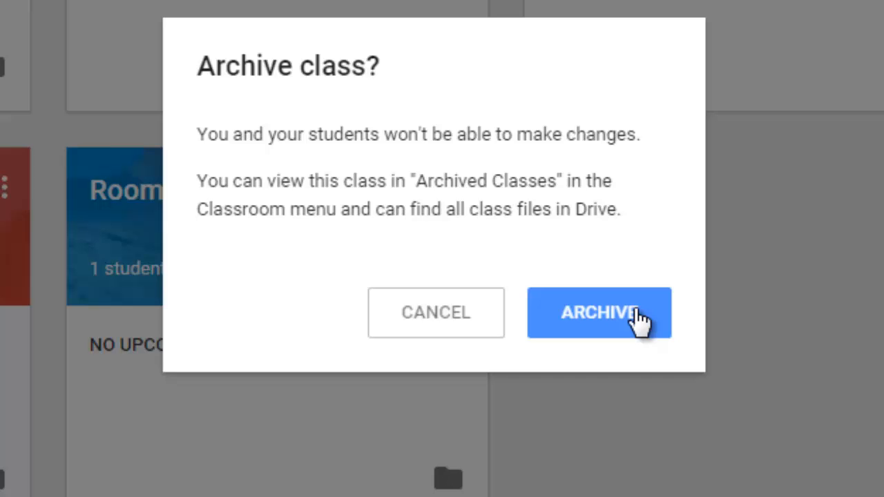
mouse_move(641, 339)
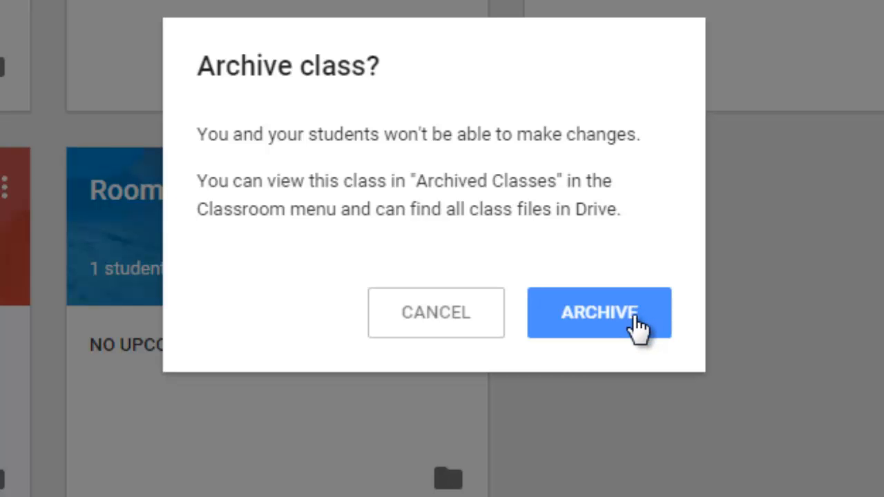
click(599, 312)
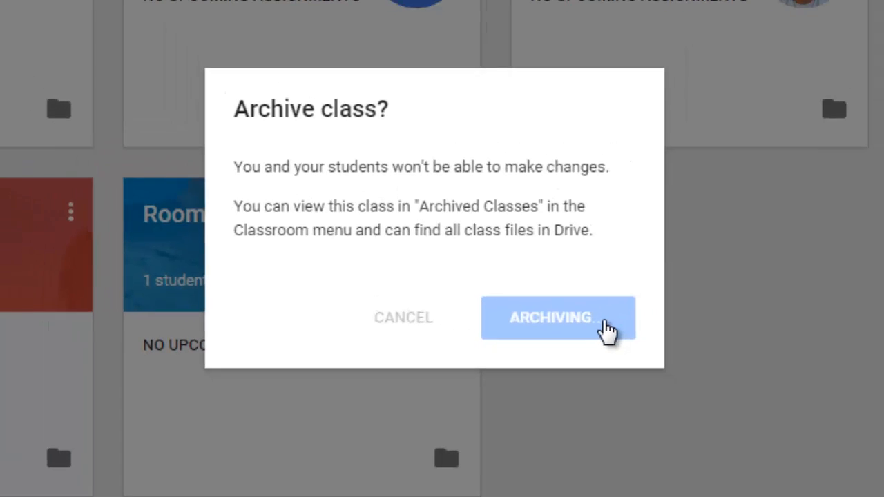
click(550, 317)
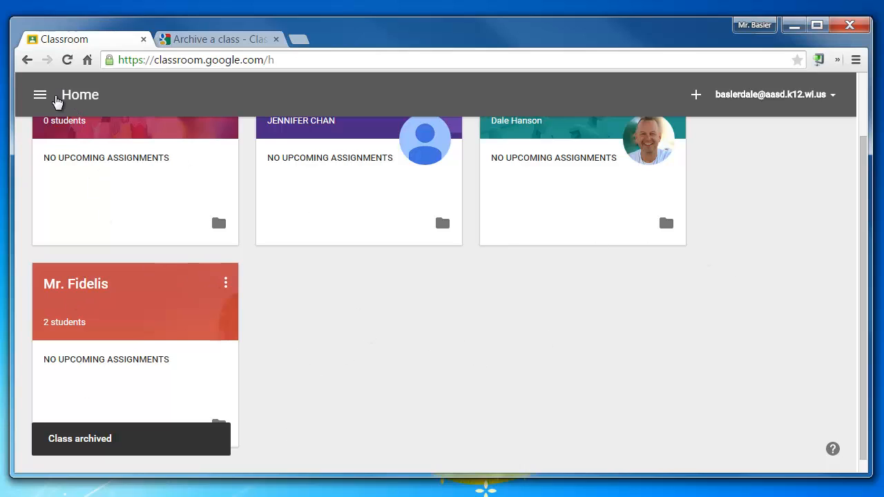
Go to the Archived Classes page from the Classroom navigation sidebar
click(38, 94)
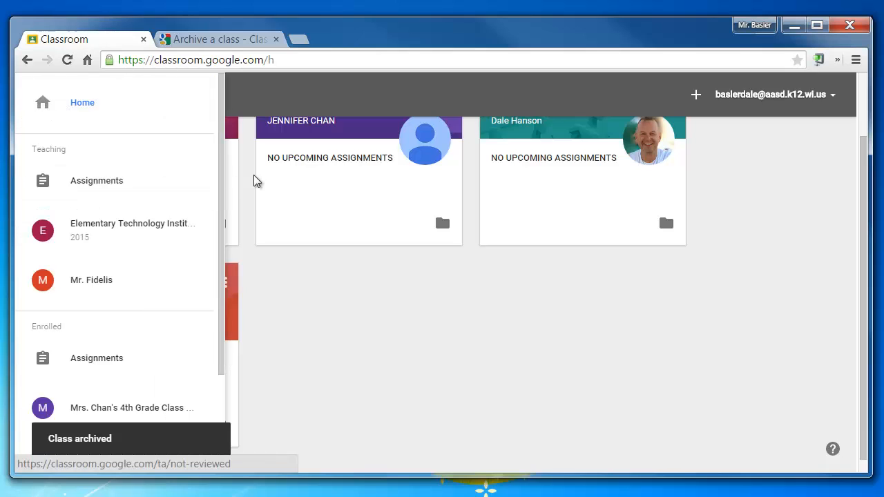
scroll(down, 3)
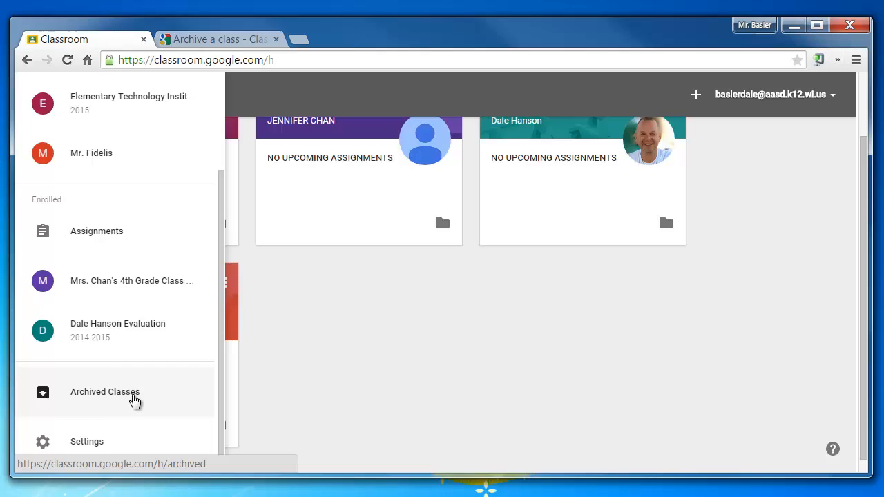
click(105, 392)
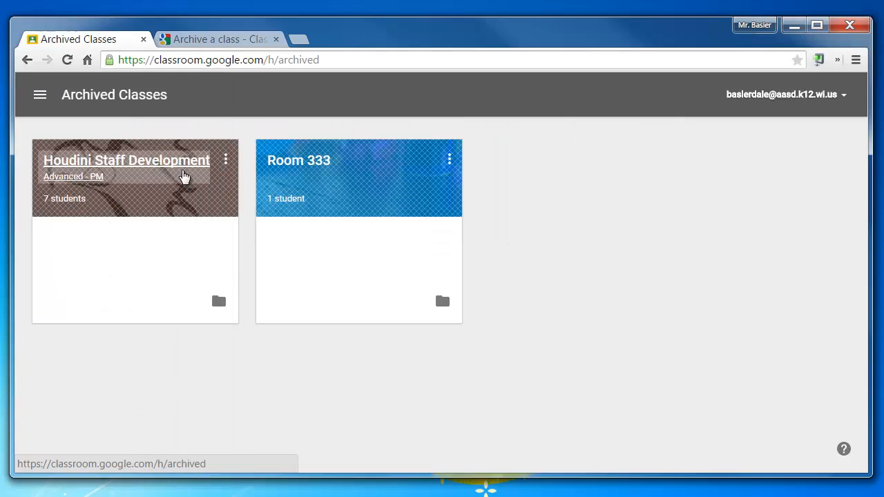
mouse_move(320, 193)
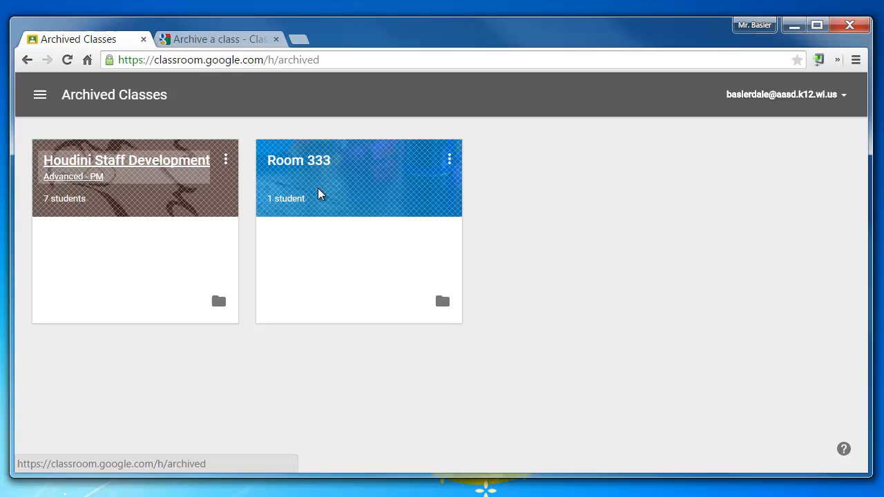
mouse_move(450, 163)
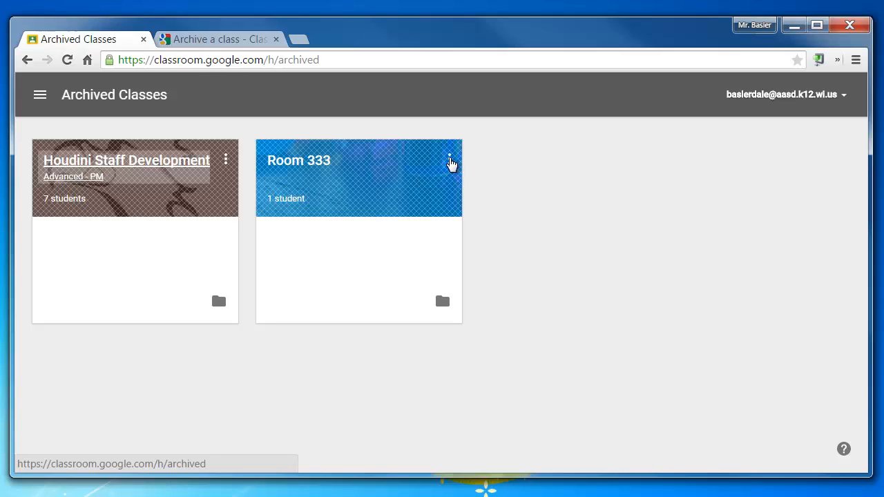
Show the Restore and Delete options for the archived Room 333 card
click(450, 160)
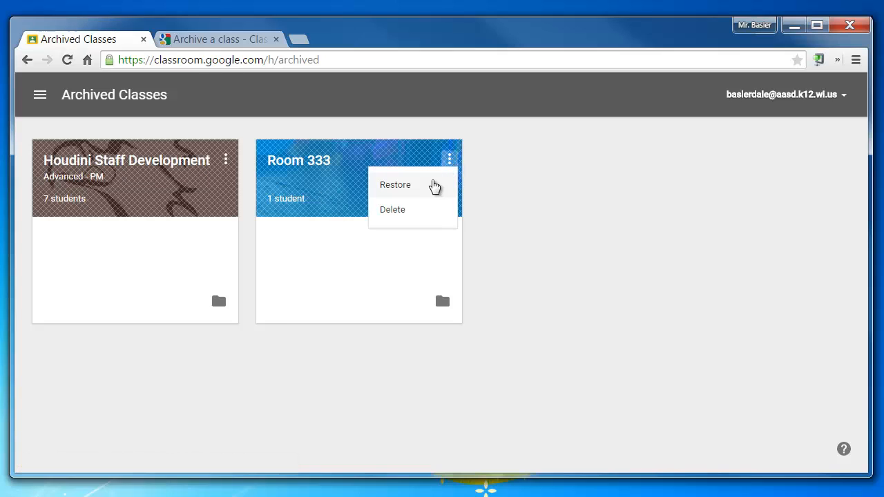
mouse_move(427, 215)
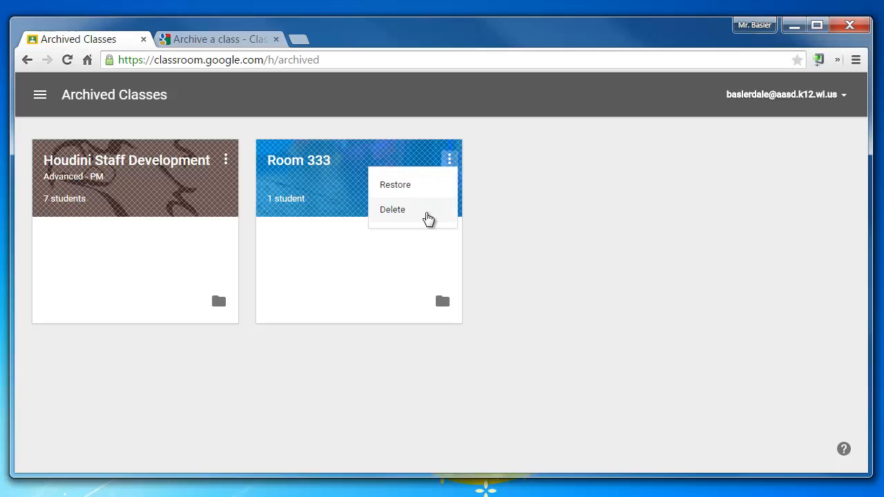